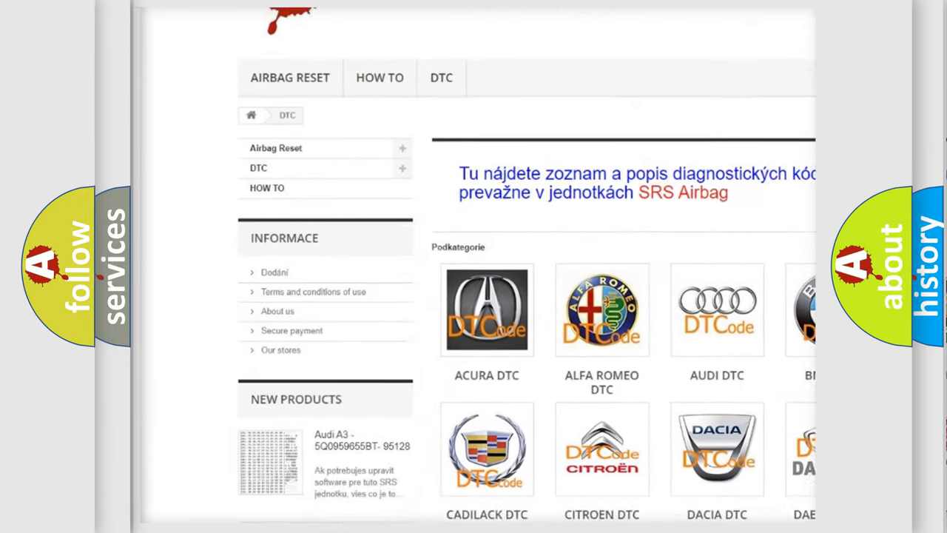
pyautogui.scroll(-3)
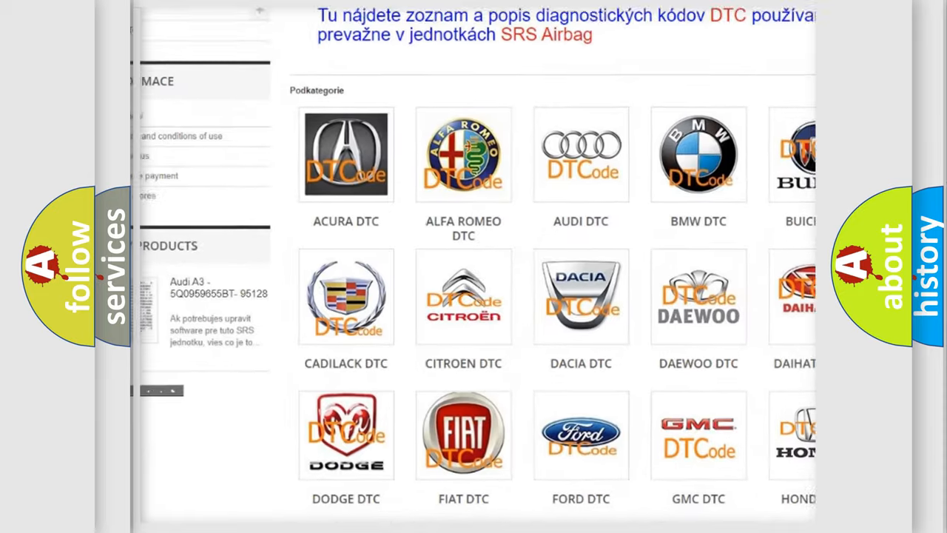
pyautogui.scroll(-3)
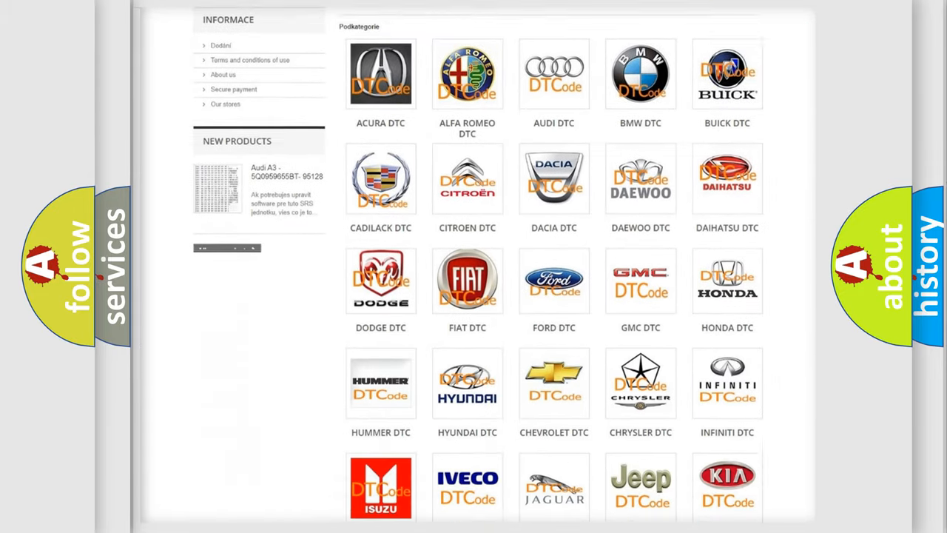
pyautogui.scroll(-3)
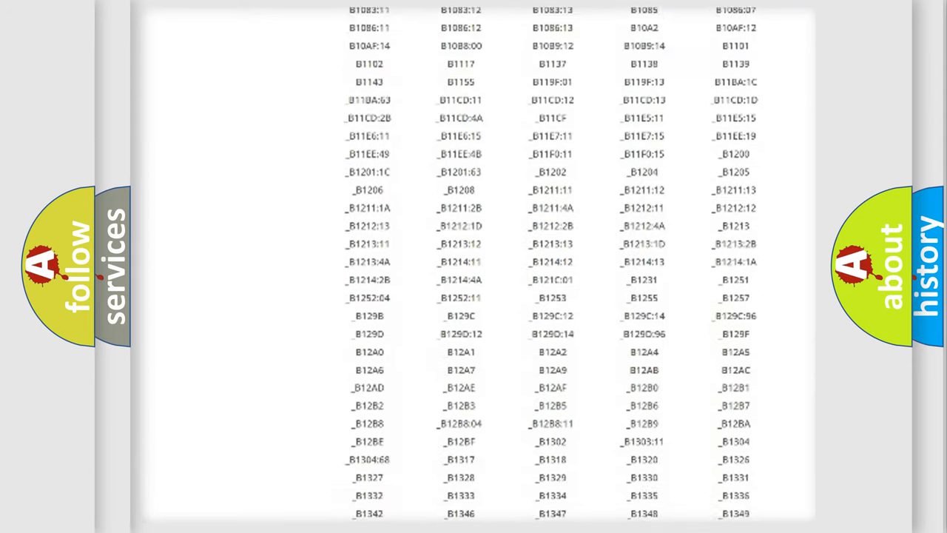
pyautogui.scroll(-3)
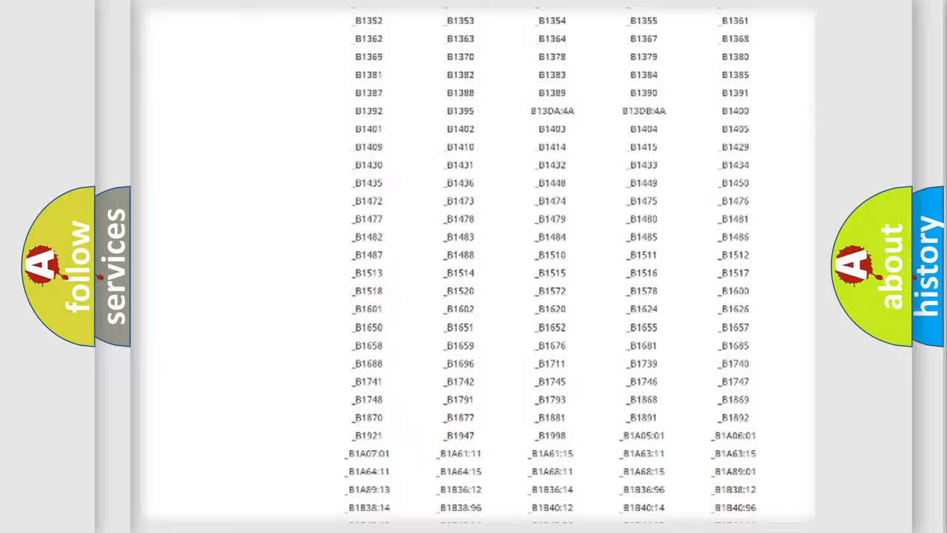